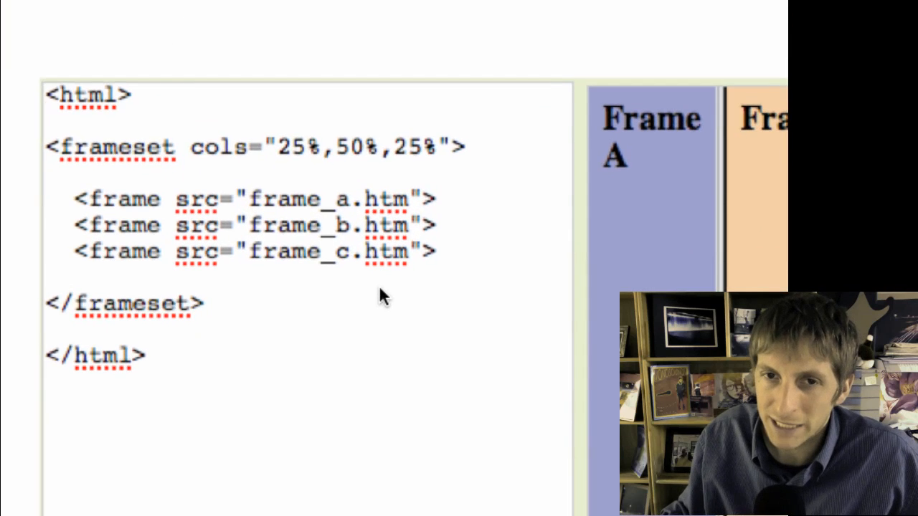
Advance to the slide with the NOFRAMES frameset document and its layout sketch.
scroll(down, 3)
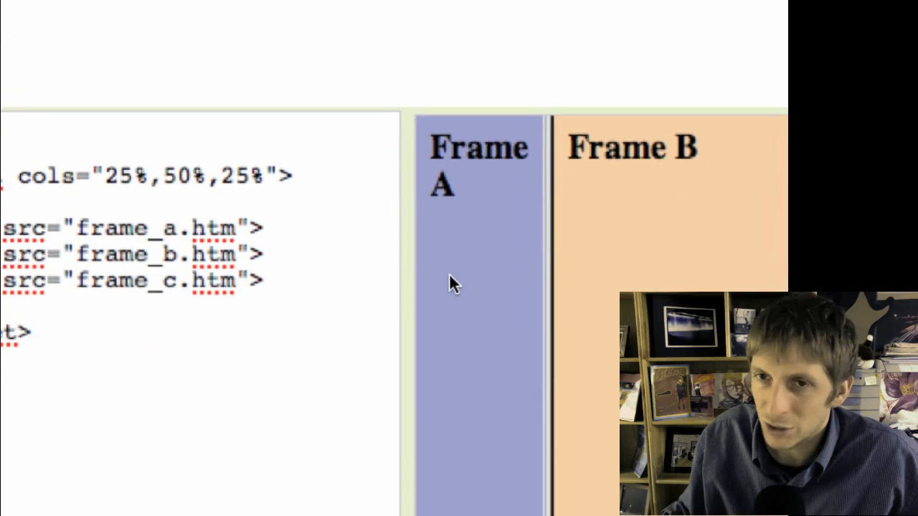
scroll(down, 3)
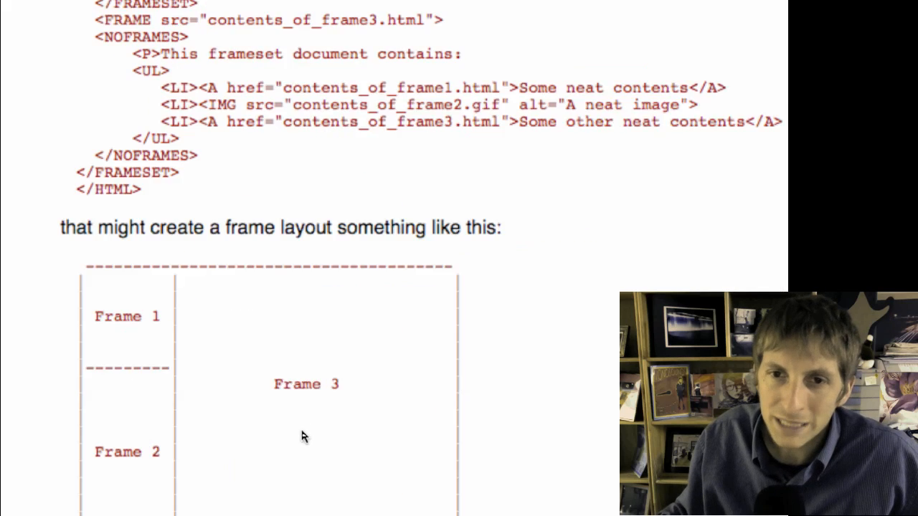
Advance to the slide explaining frame sizes in fixed pixels and percentages of width.
scroll(down, 3)
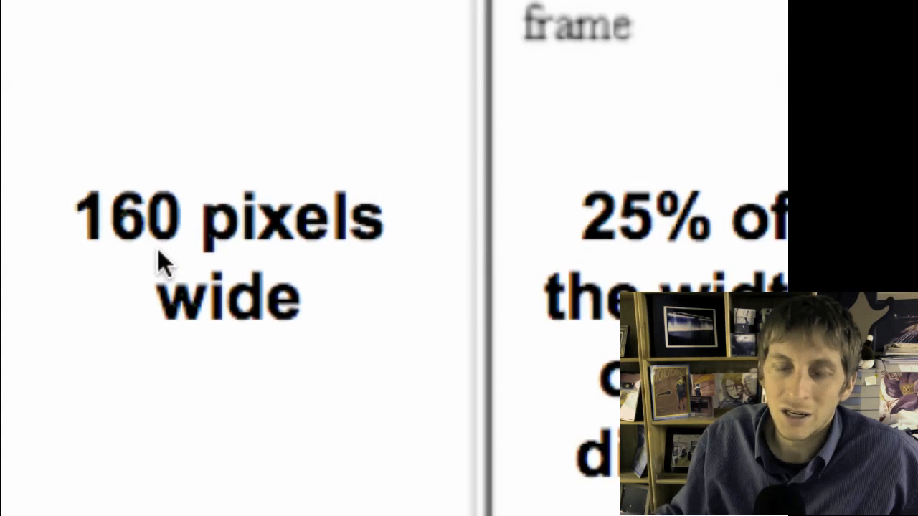
Advance to the full 'HTML Frames – Sizes' slide with COLS="160,25%,*".
scroll(down, 3)
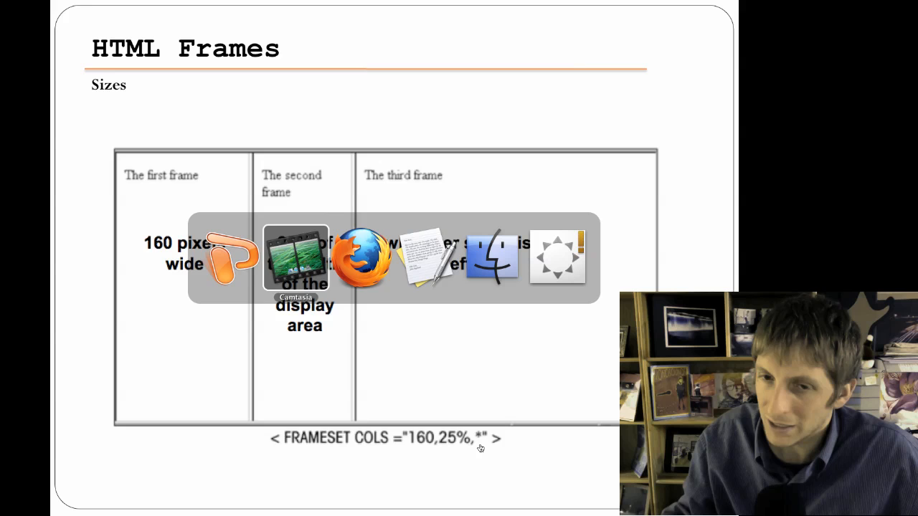
mouse_move(427, 258)
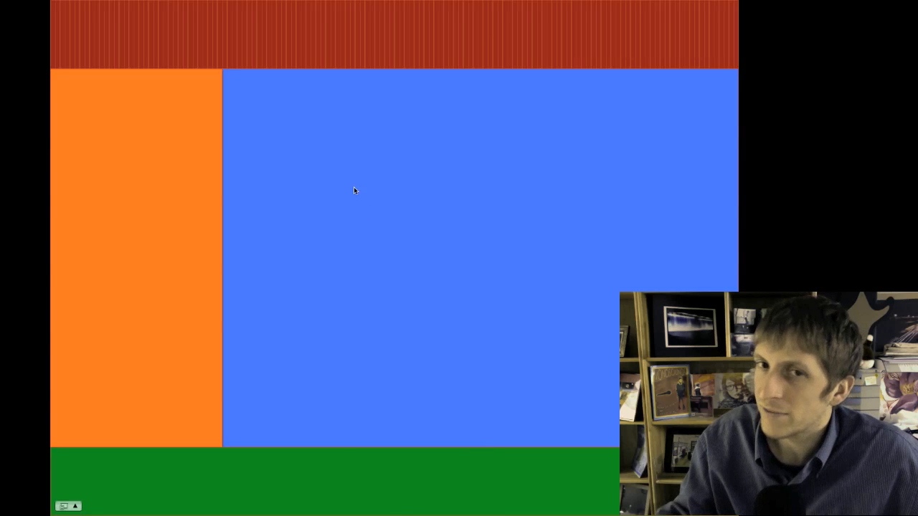
mouse_move(186, 109)
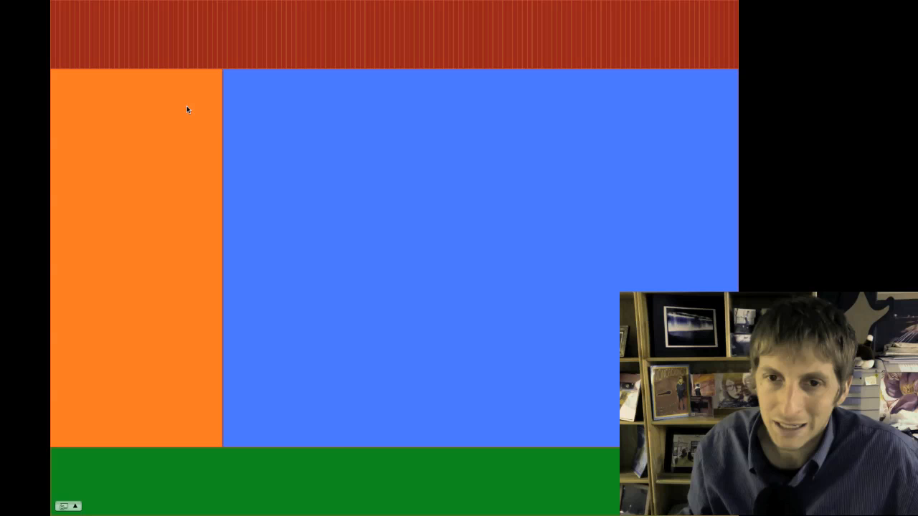
mouse_move(116, 97)
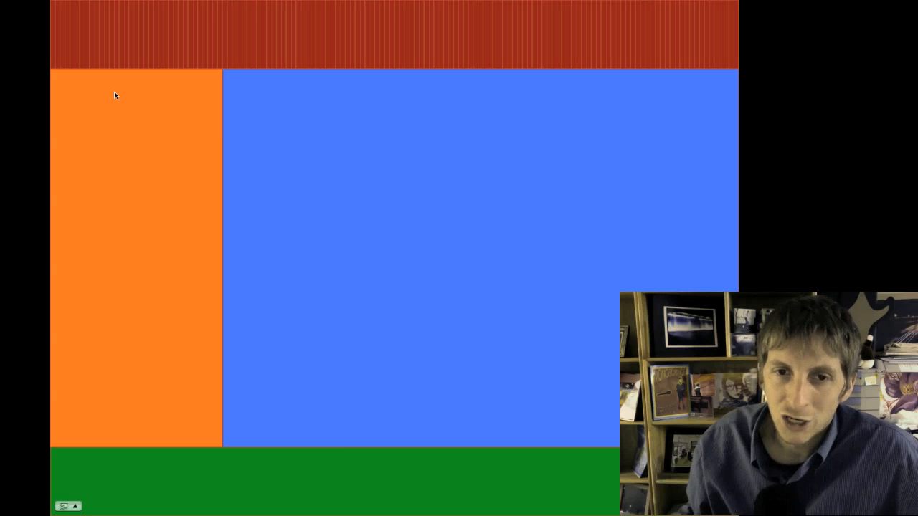
mouse_move(561, 290)
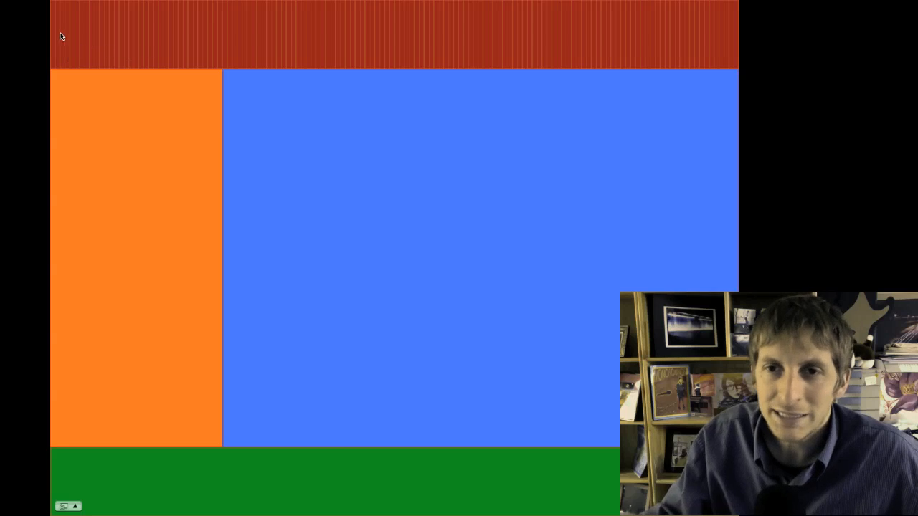
mouse_move(517, 43)
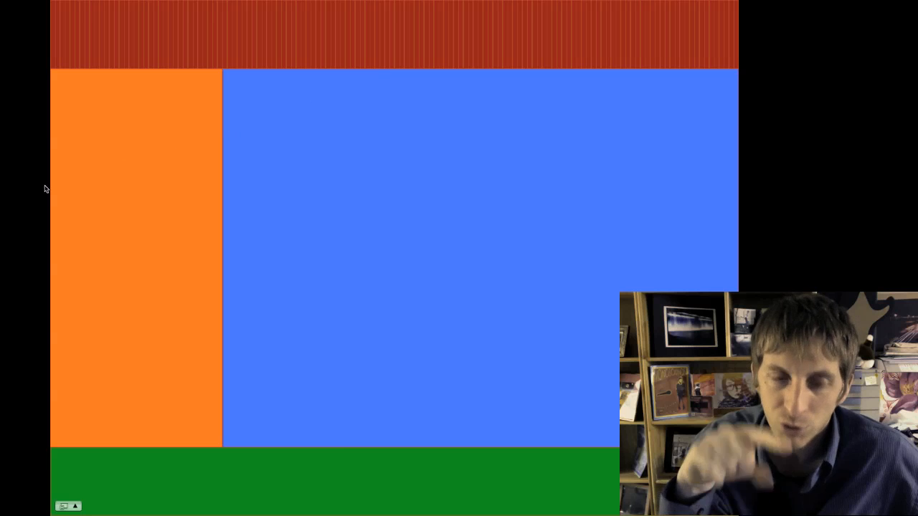
mouse_move(553, 193)
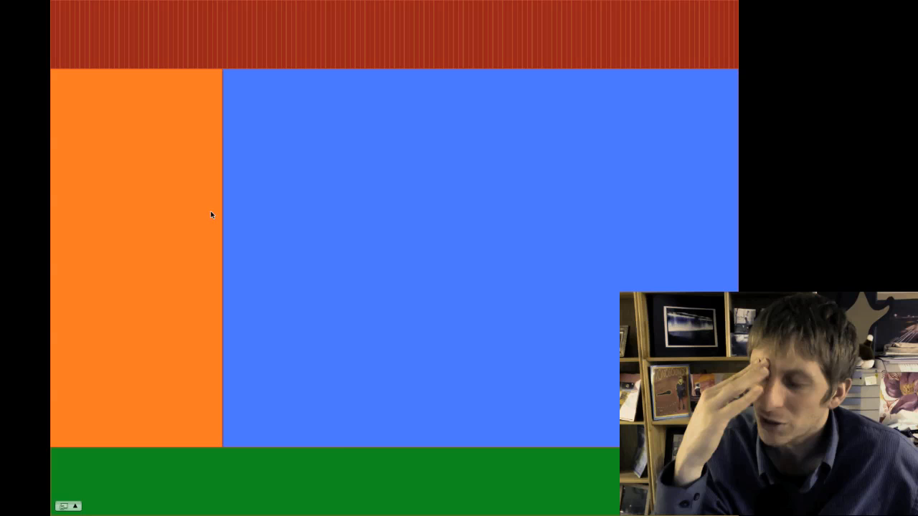
mouse_move(327, 224)
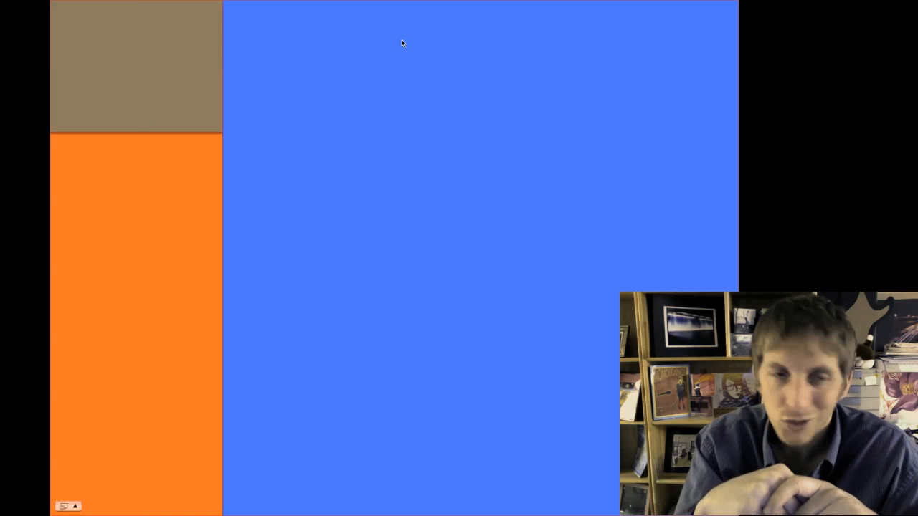
mouse_move(416, 11)
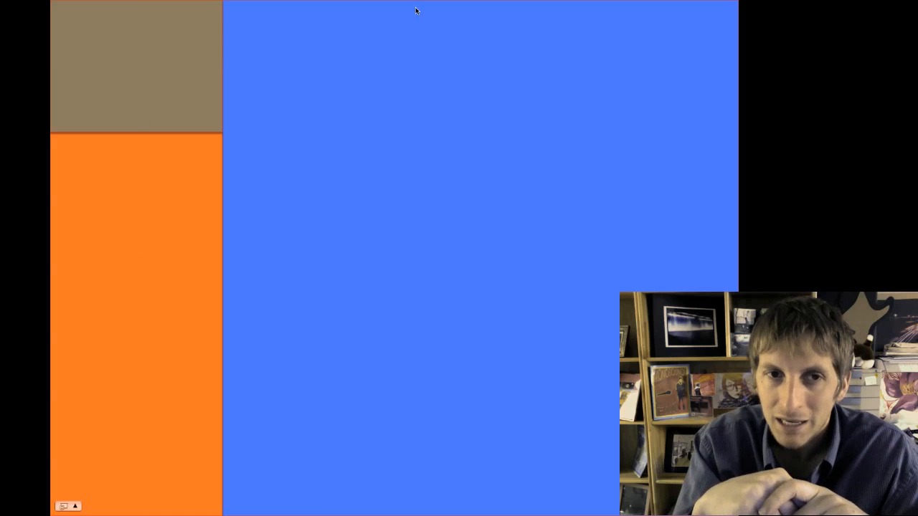
mouse_move(238, 138)
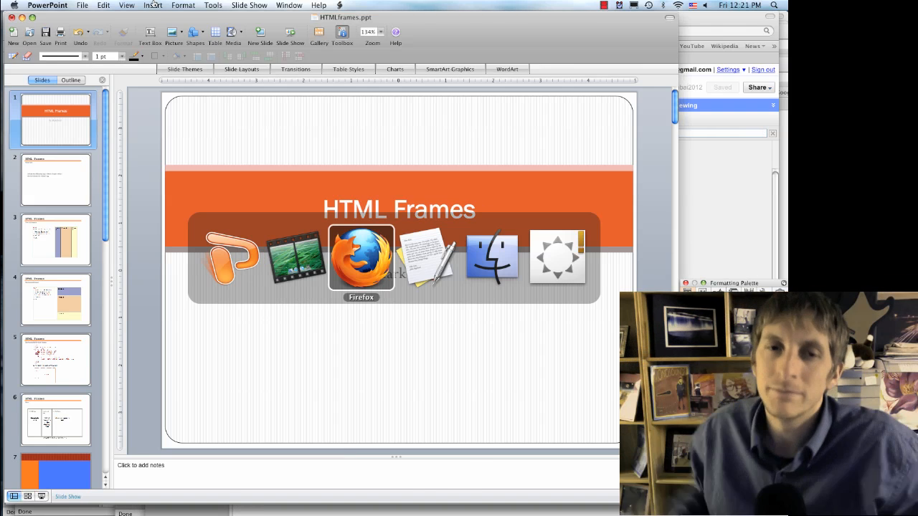
Switch to Firefox showing the Mr. Heil Photography page with banner, links, home and footer frames.
click(362, 258)
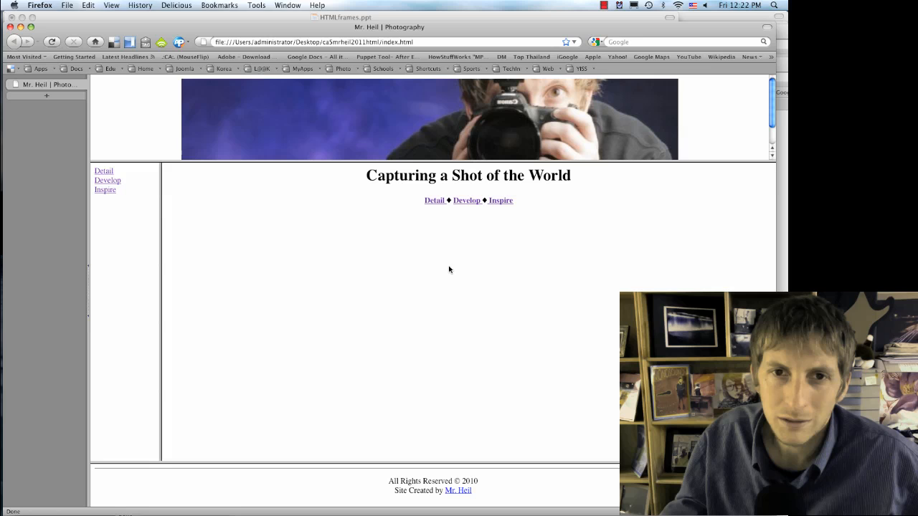
mouse_move(439, 269)
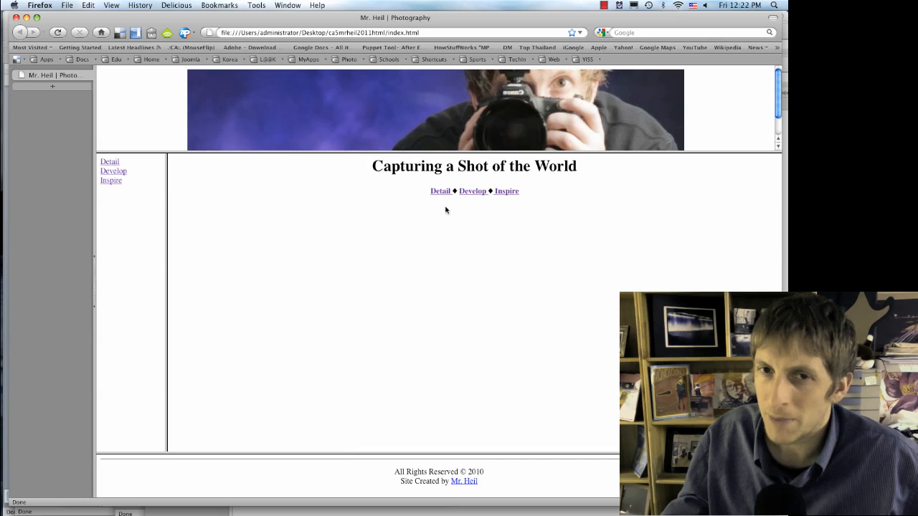
mouse_move(485, 219)
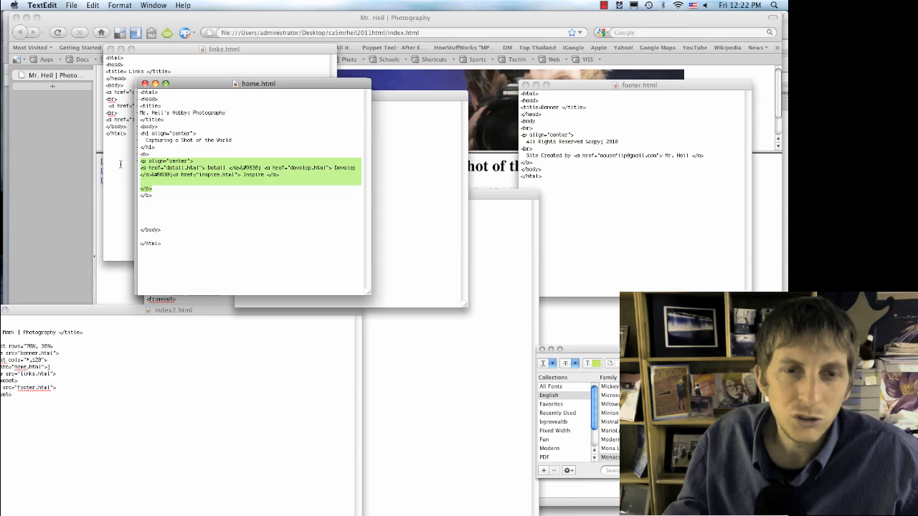
Remove the inline links from home.html so the main frame shows only the heading.
key(Delete)
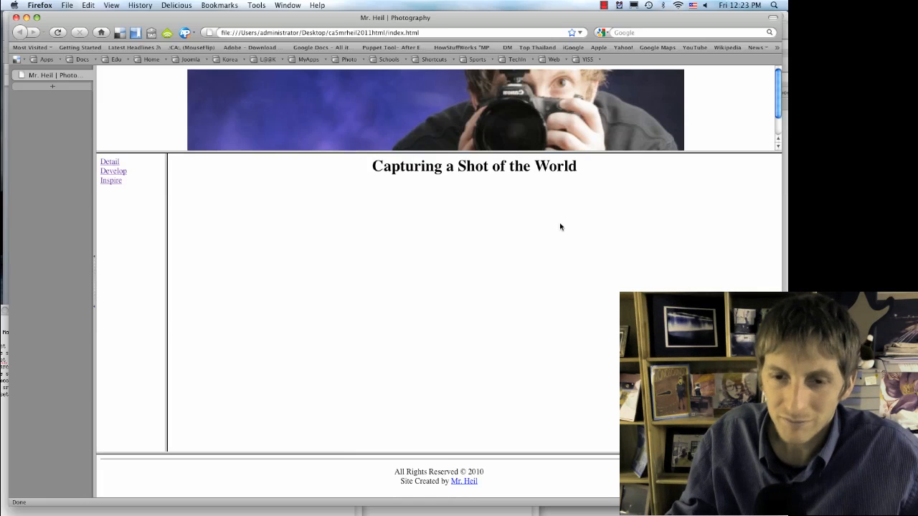
mouse_move(505, 296)
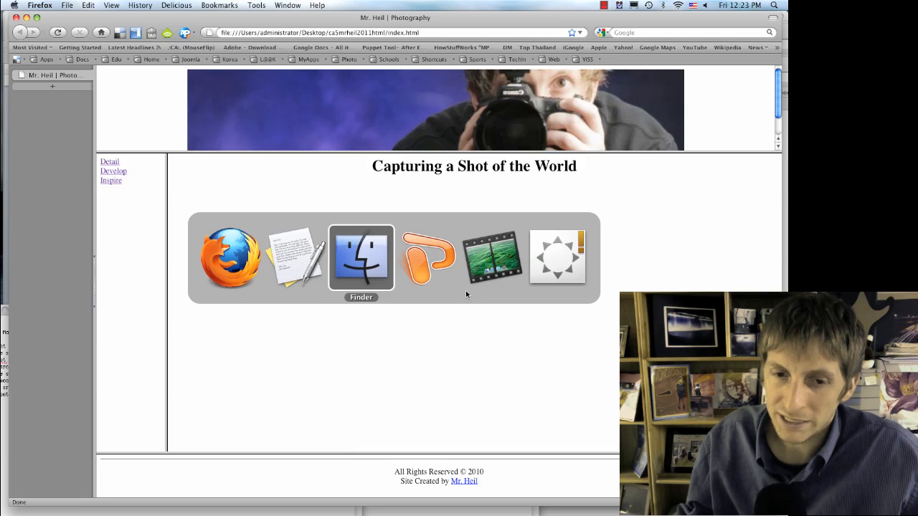
Switch from Firefox back to PowerPoint's nested frameset markup slide.
click(362, 257)
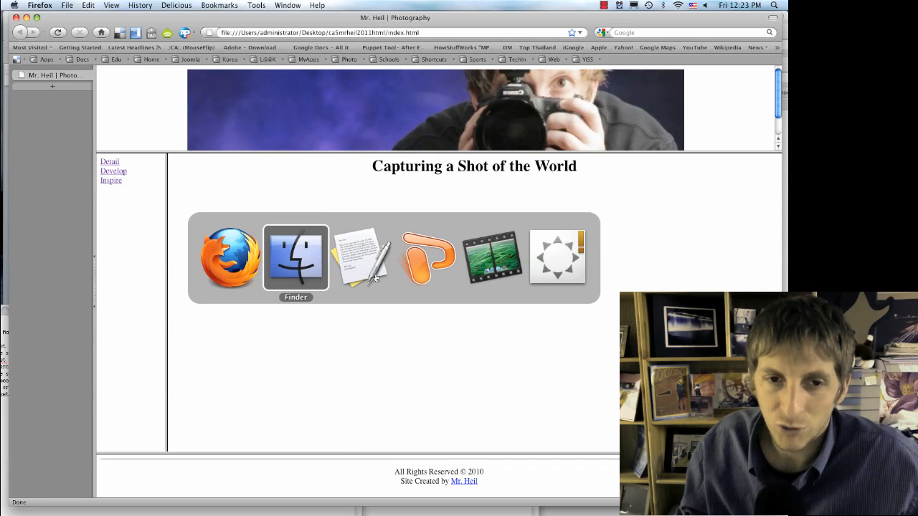
click(295, 257)
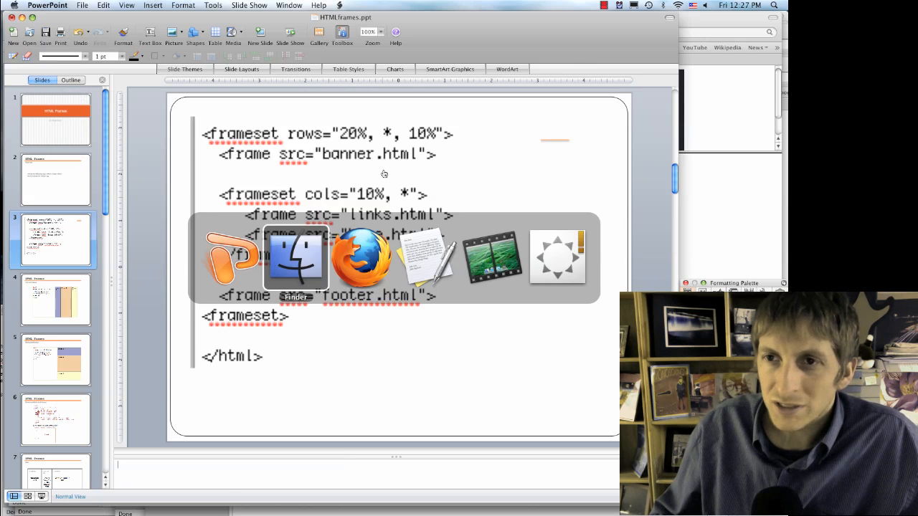
View the site's folder of HTML files and images in Finder, then return to the framed page in Firefox.
click(295, 259)
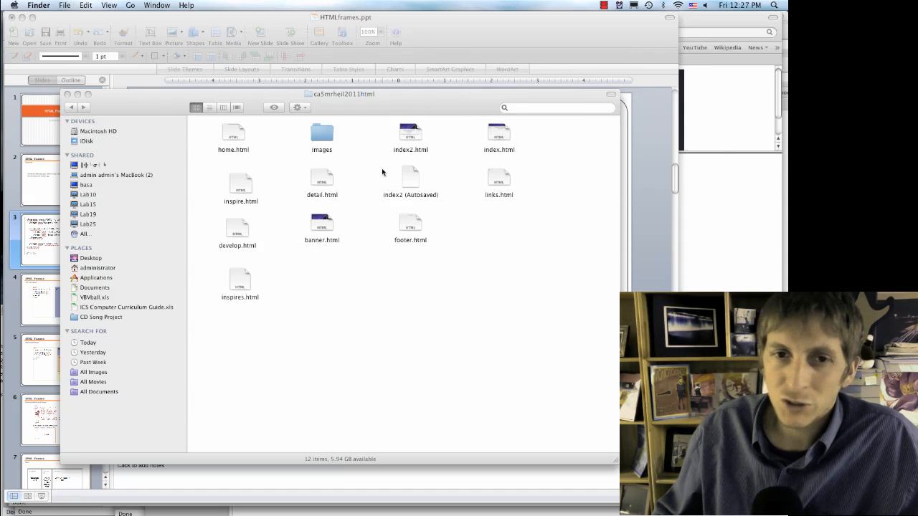
mouse_move(333, 267)
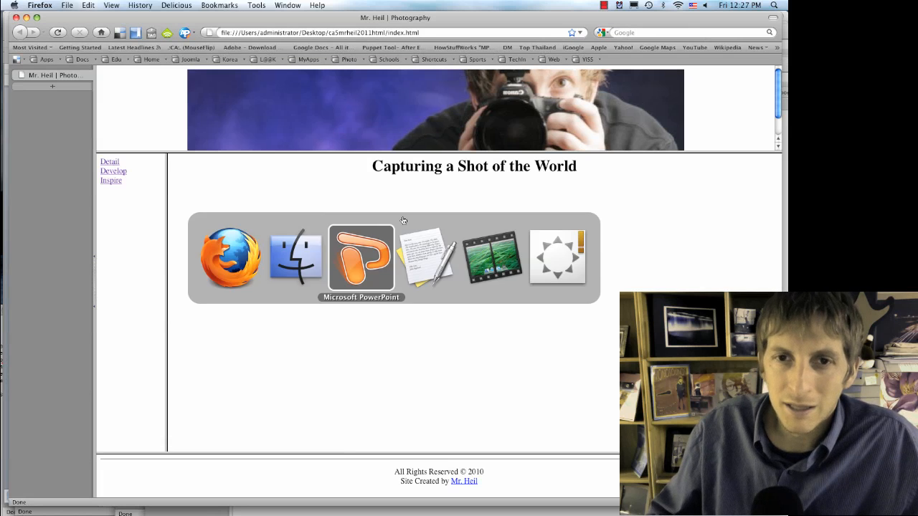
click(362, 257)
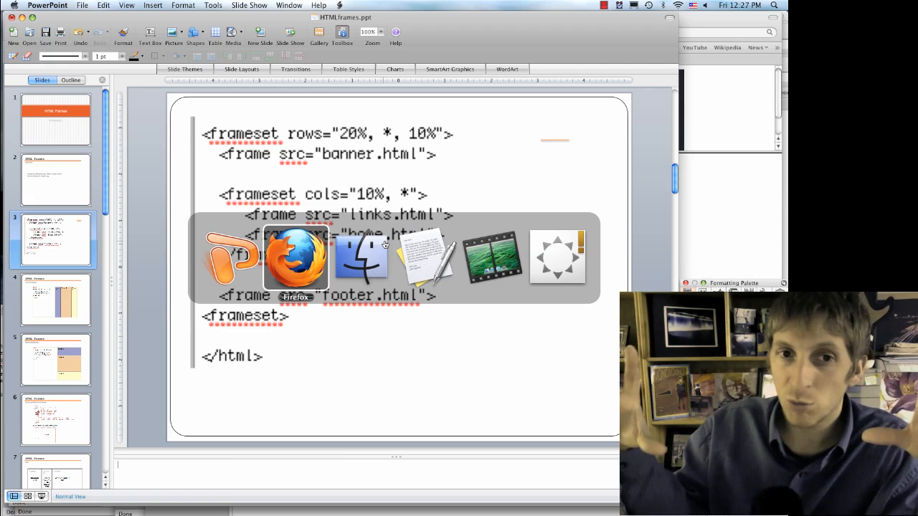
click(296, 257)
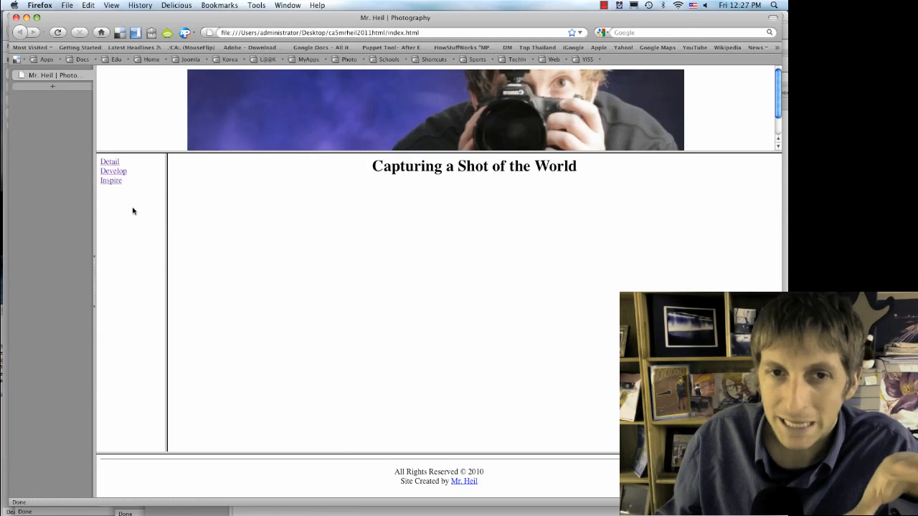
mouse_move(370, 252)
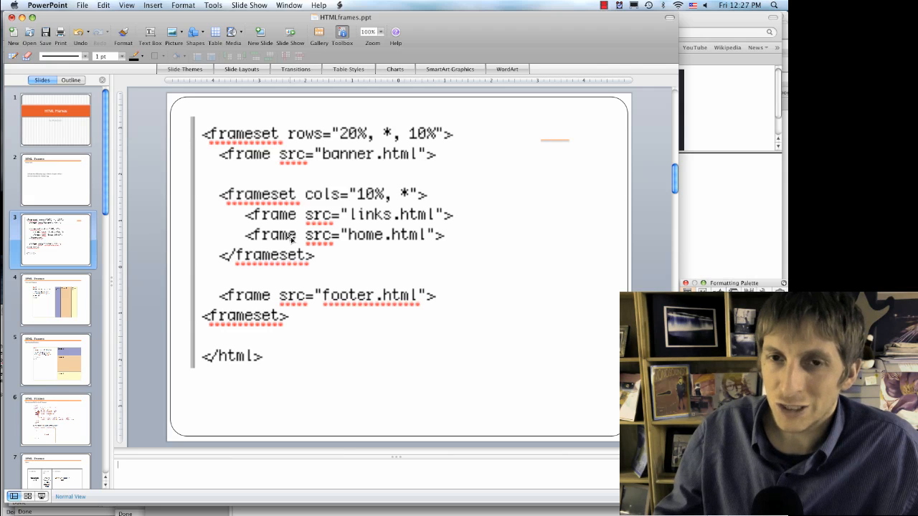
mouse_move(237, 164)
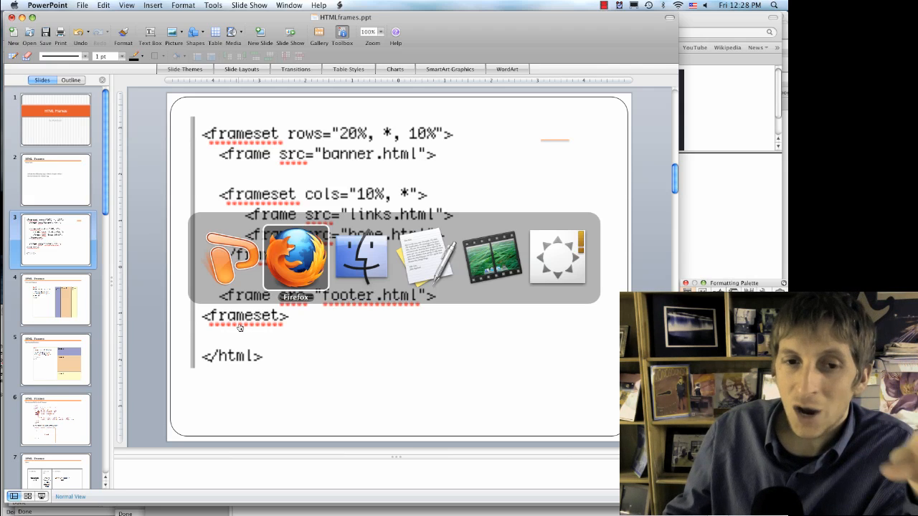
Show index.html in Firefox, then return to PowerPoint's coloured frame layout slide.
click(229, 256)
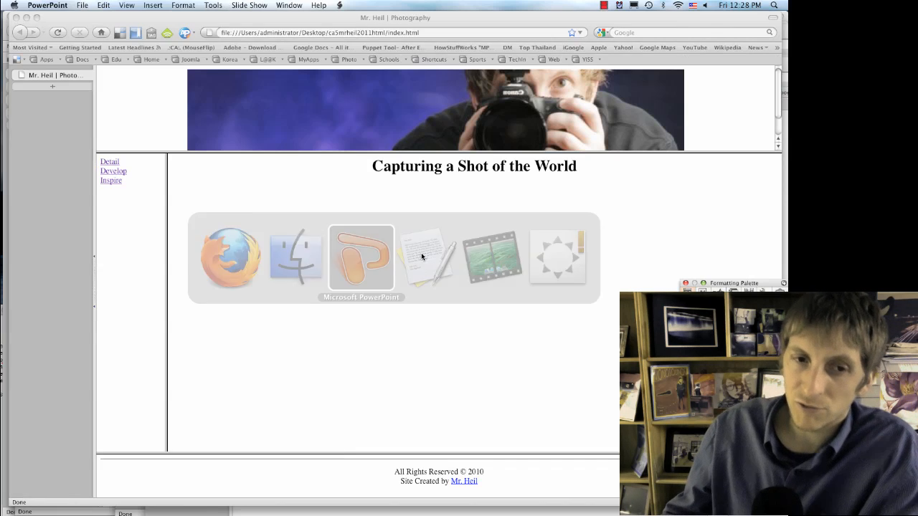
click(362, 257)
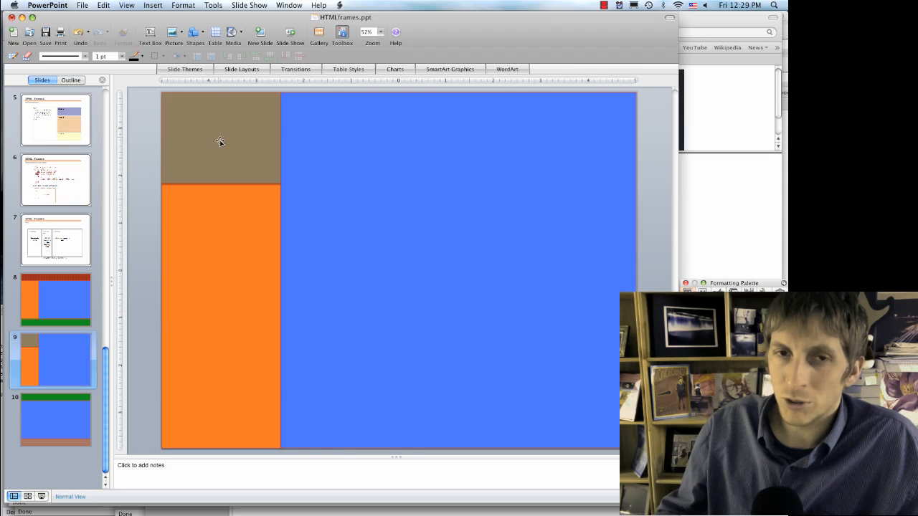
mouse_move(184, 252)
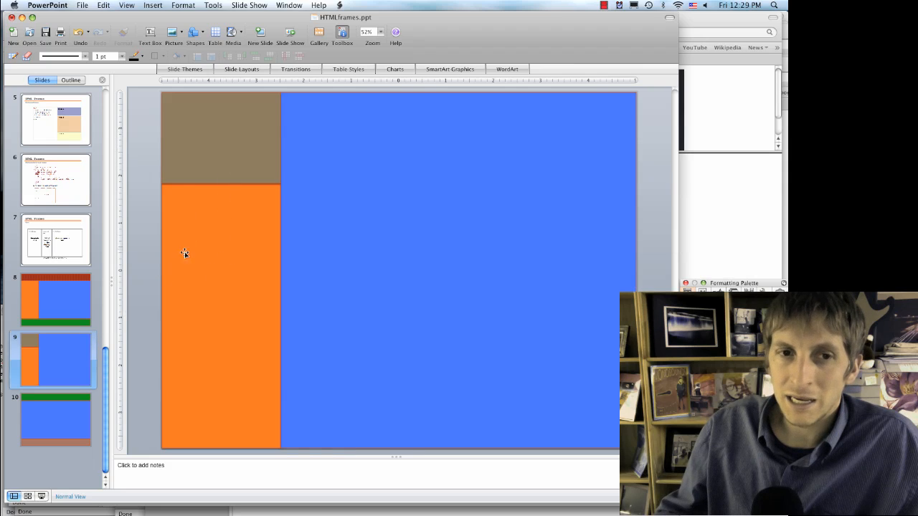
mouse_move(233, 247)
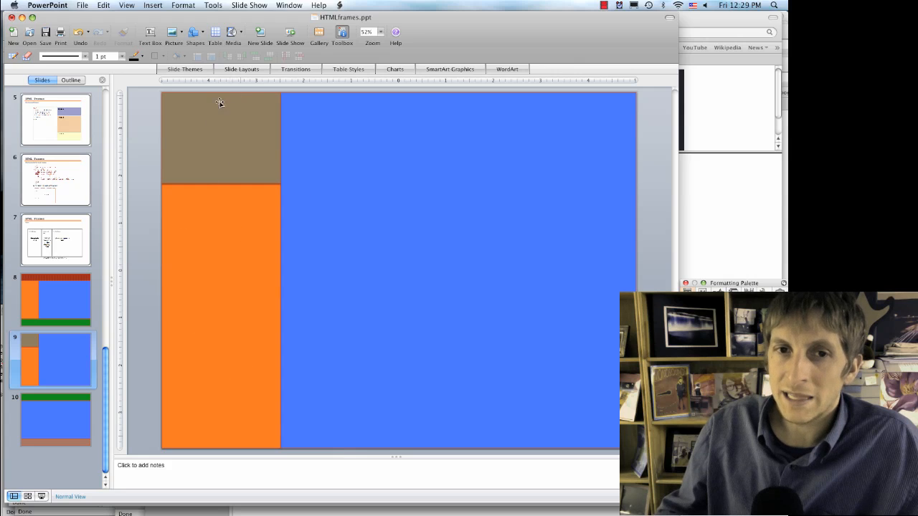
mouse_move(458, 200)
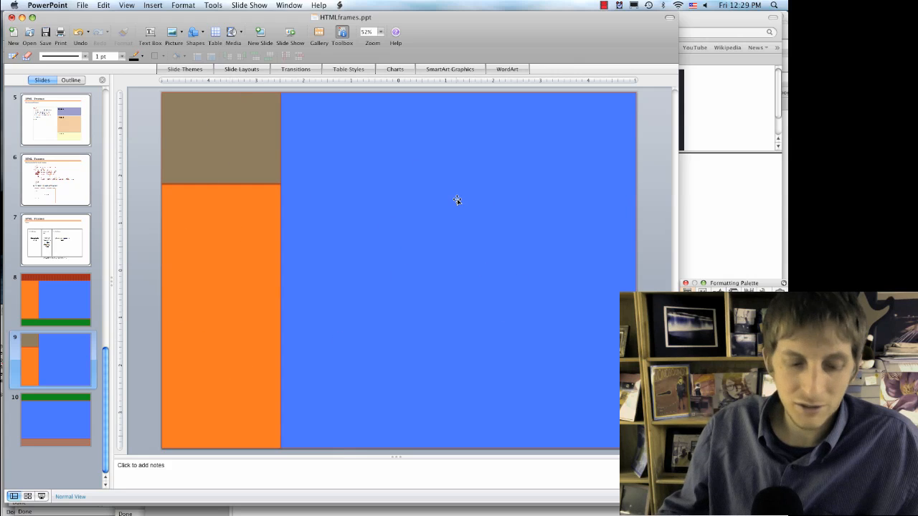